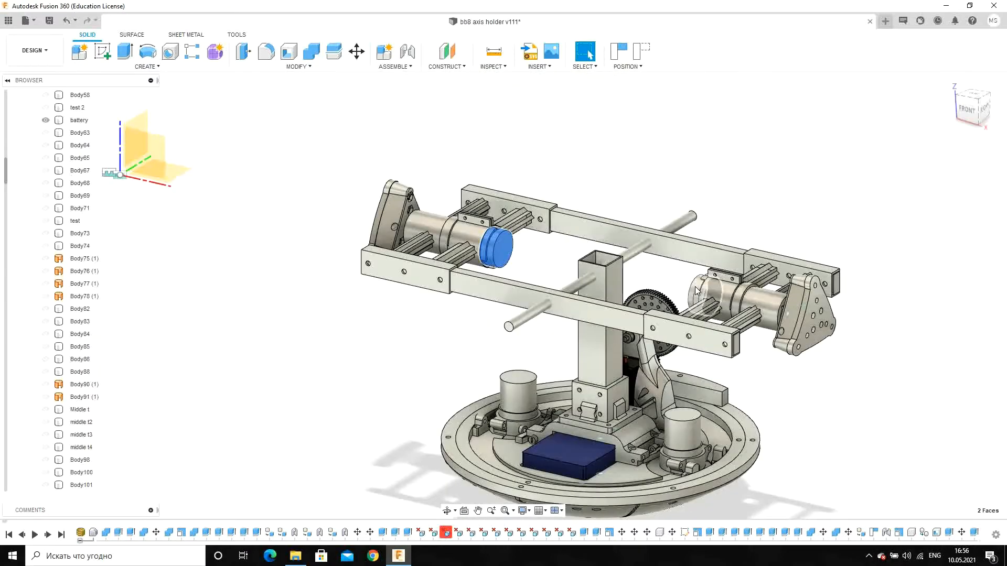
Select the Engine holder:1 bodies to highlight the motor holders at both frame ends
left_click(706, 295)
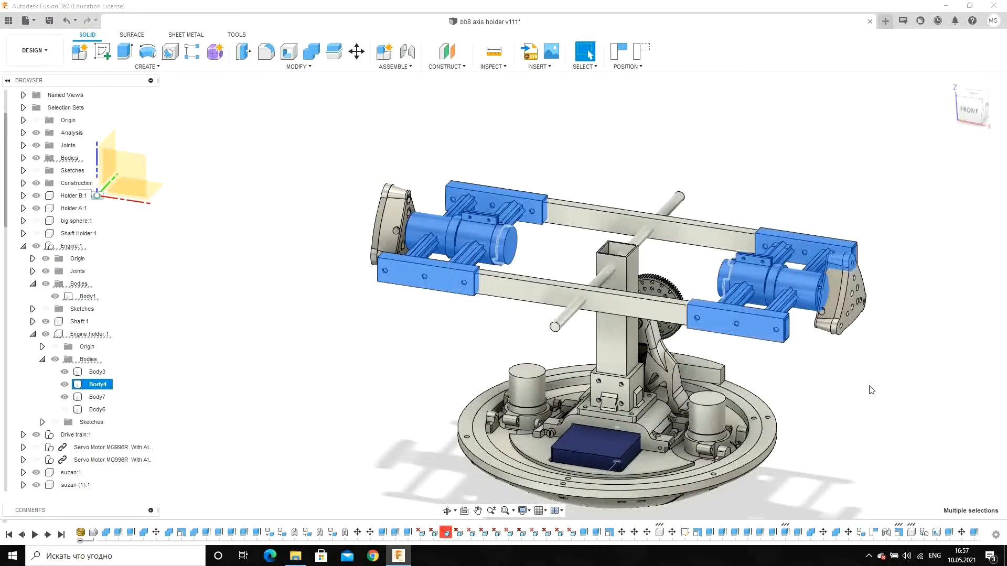
Turn on visibility of big sphere:1 so the transparent outer sphere encloses the assembly
left_click(357, 52)
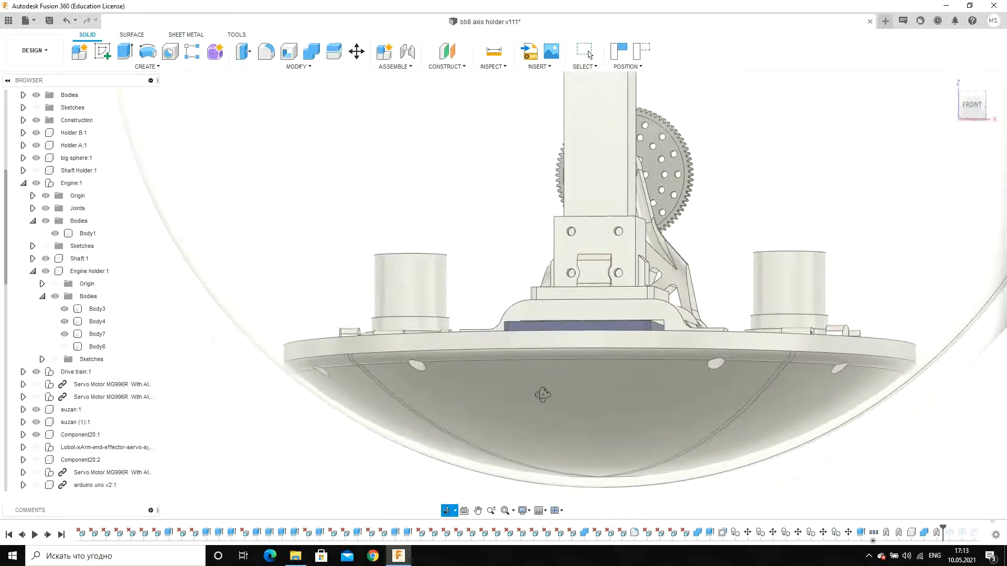
left_click(76, 158)
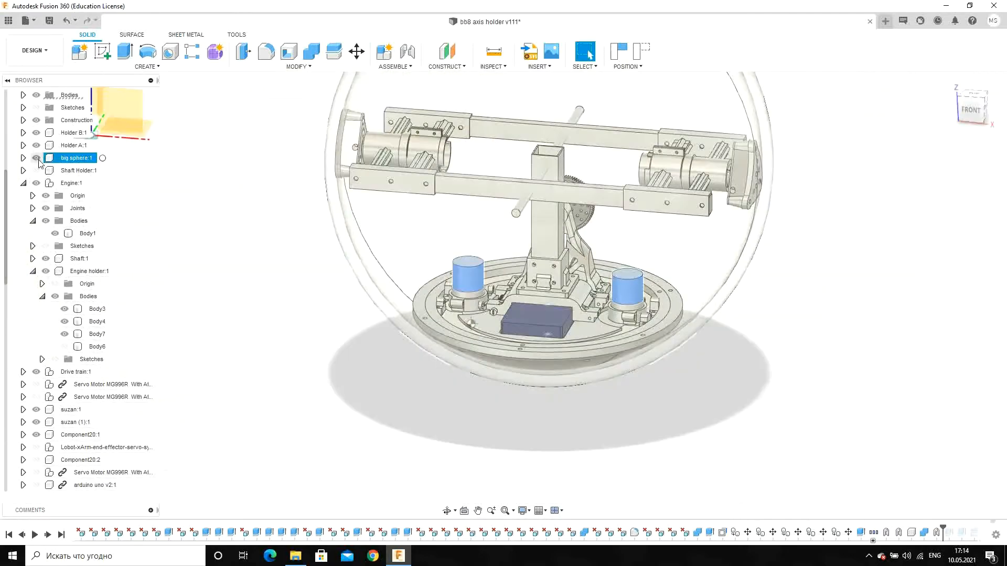